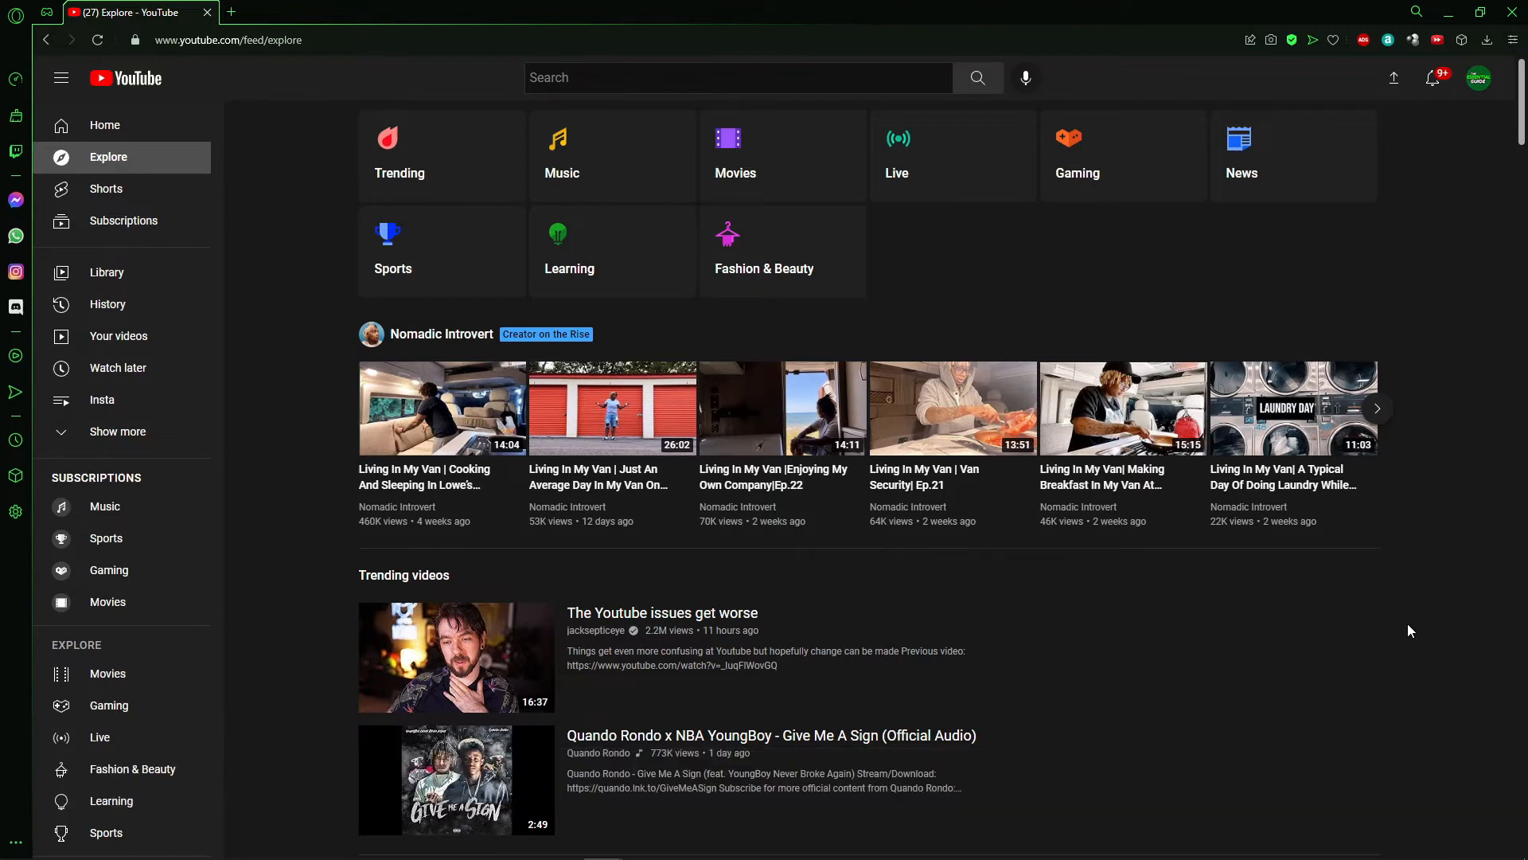
mouse_move(1420, 614)
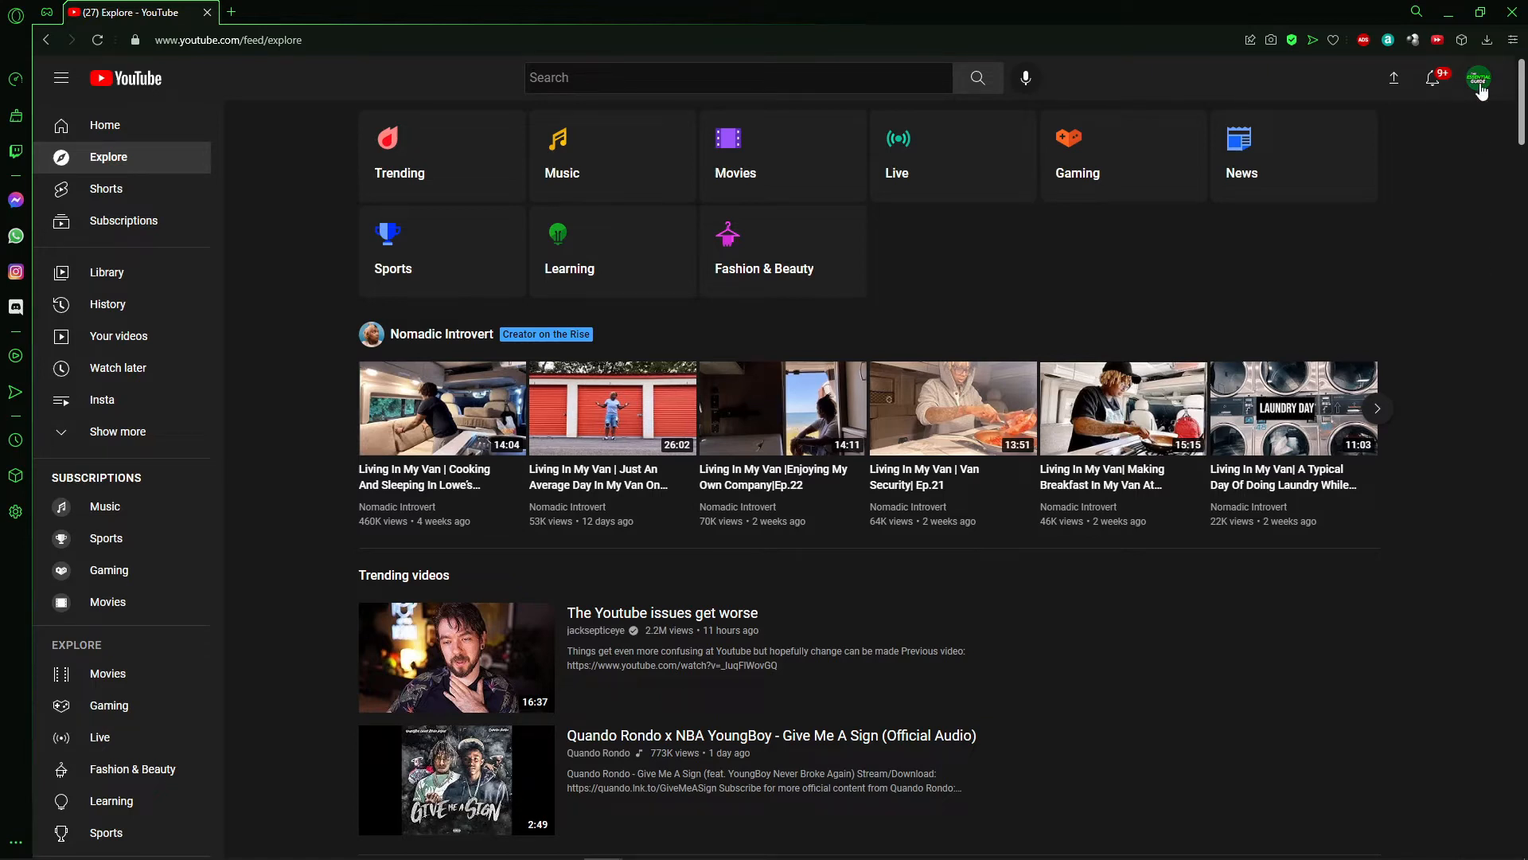
Step: Reveal the YouTube account menu from the profile avatar on the Explore page
left_click(1477, 78)
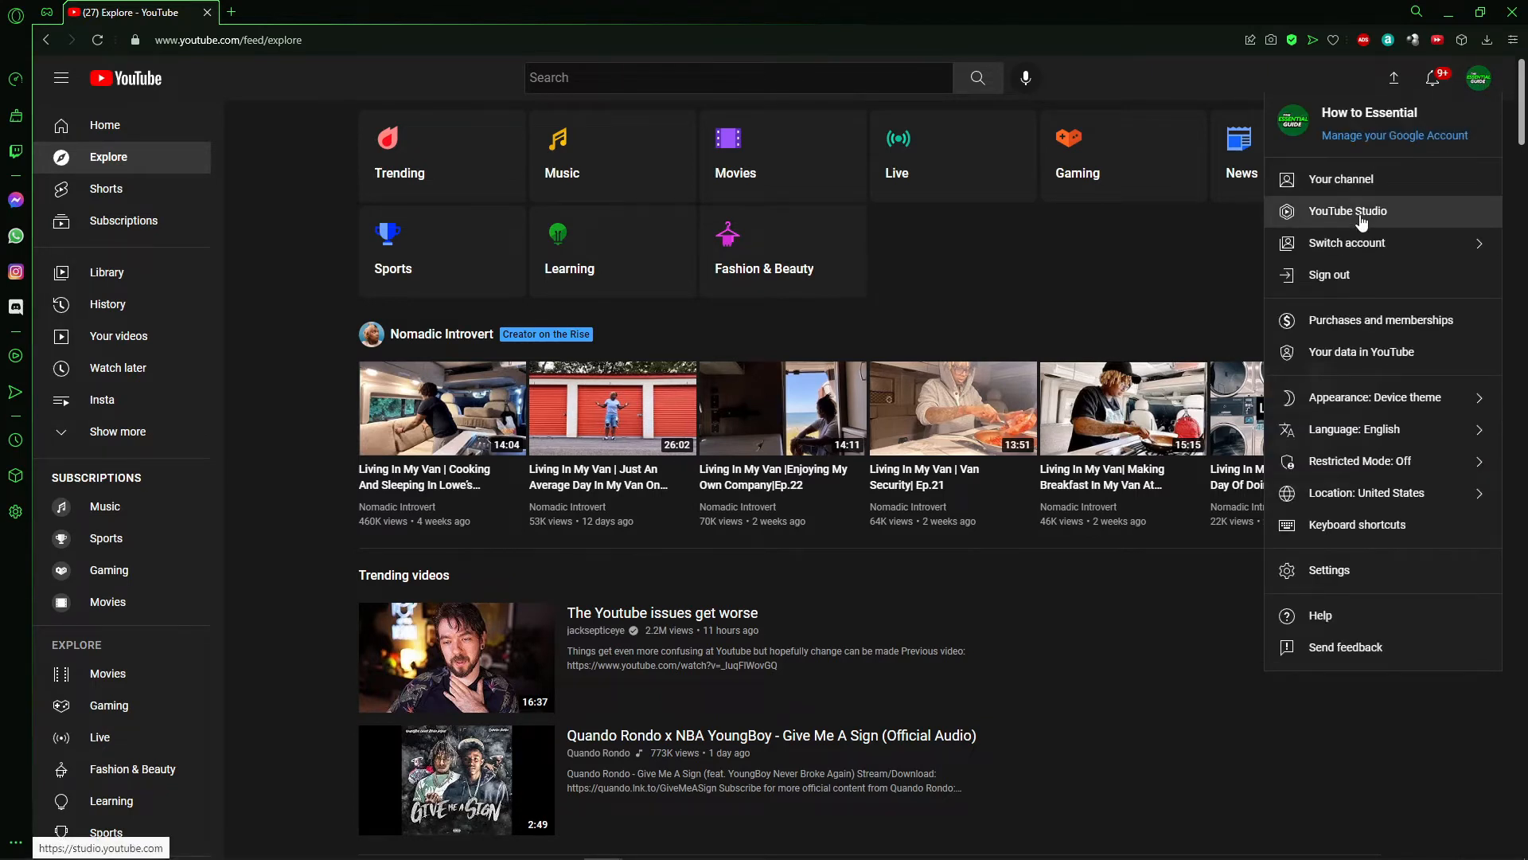
mouse_move(1474, 77)
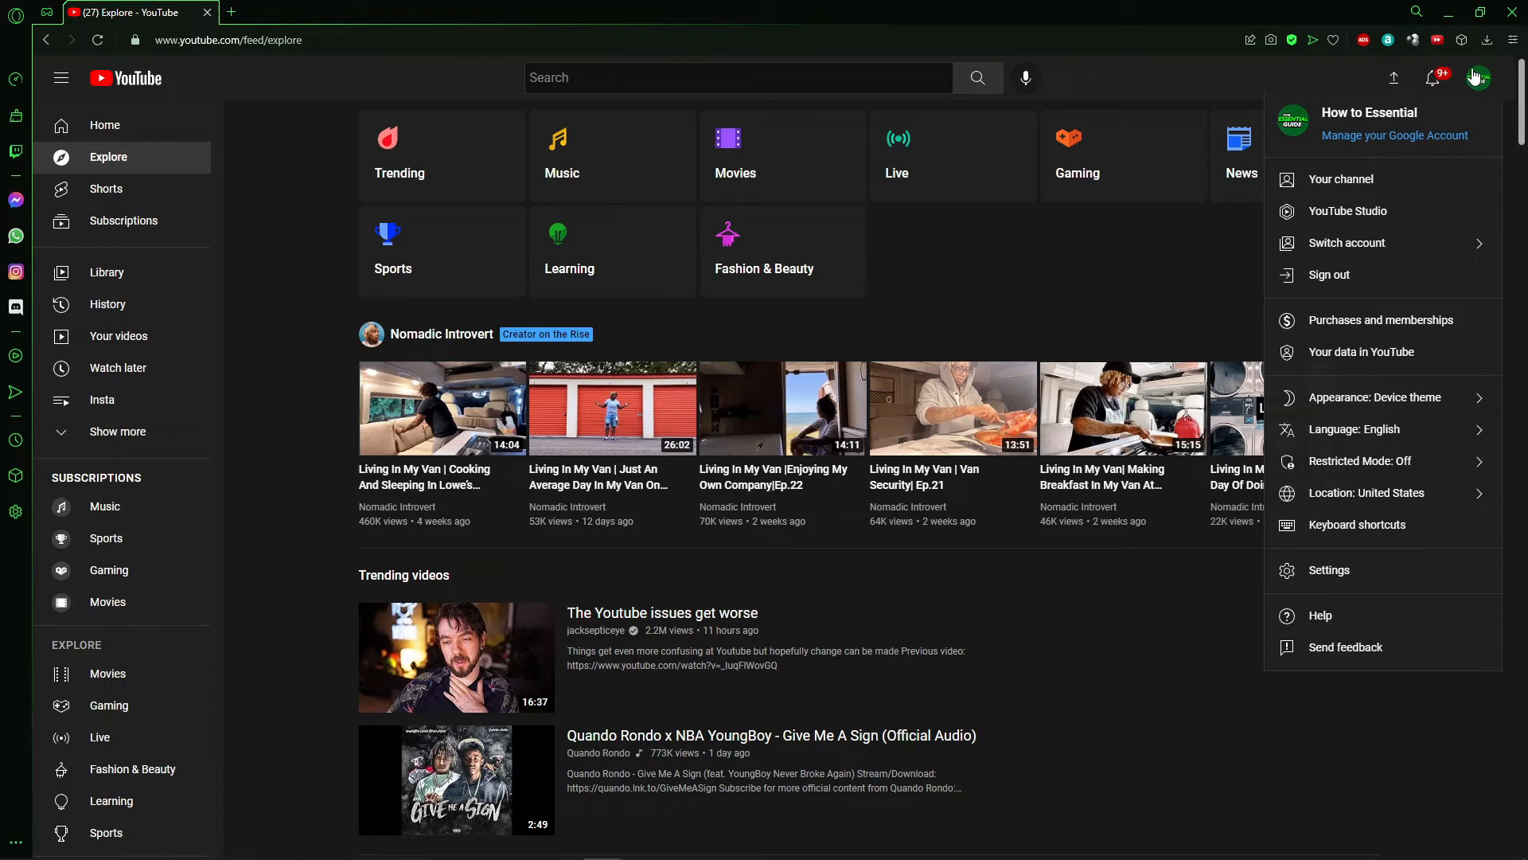
mouse_move(1491, 75)
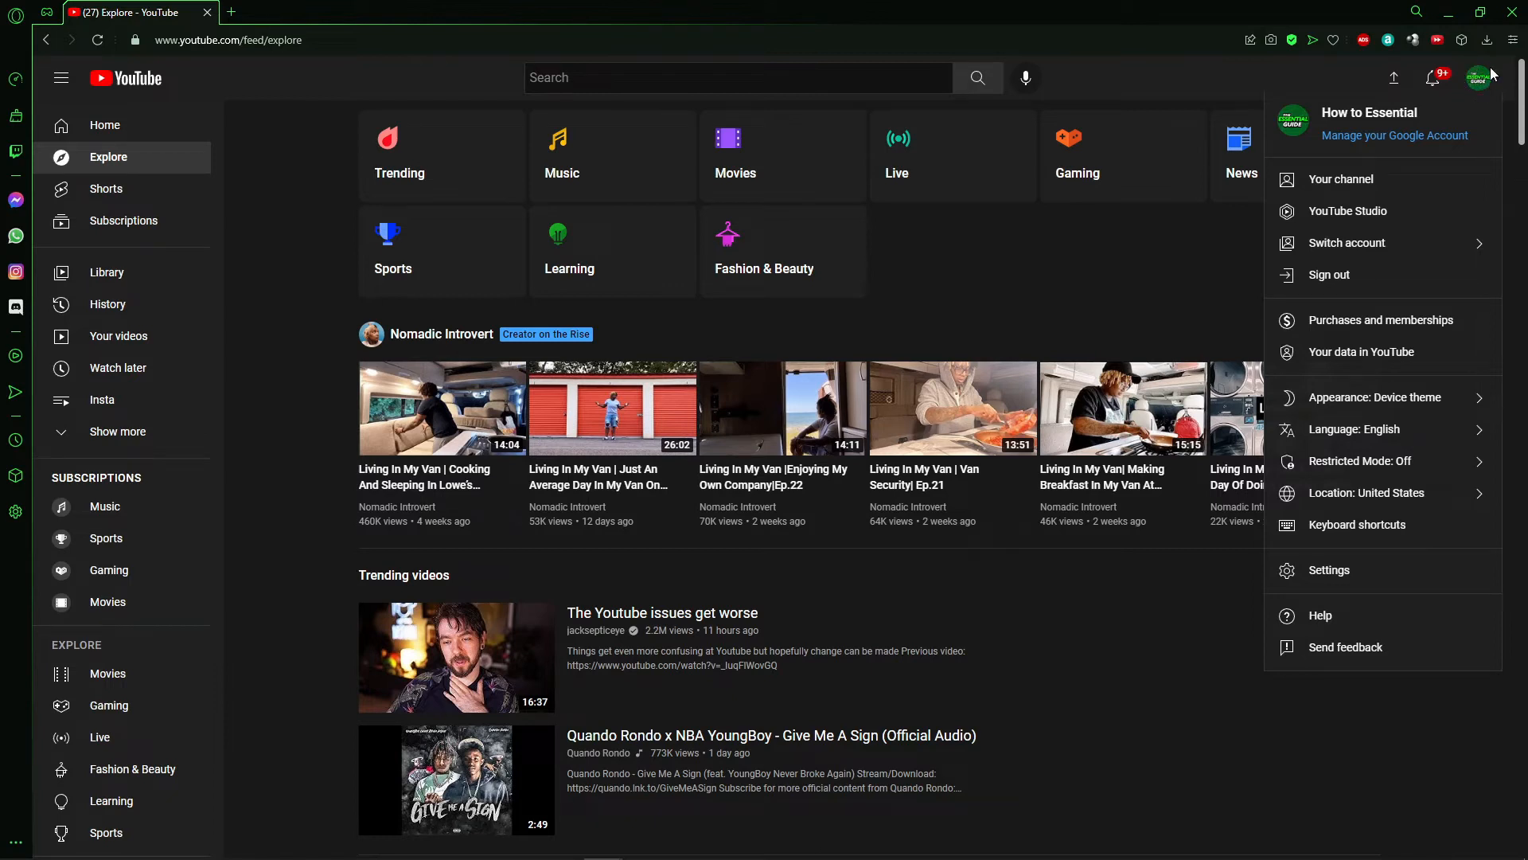
mouse_move(1348, 210)
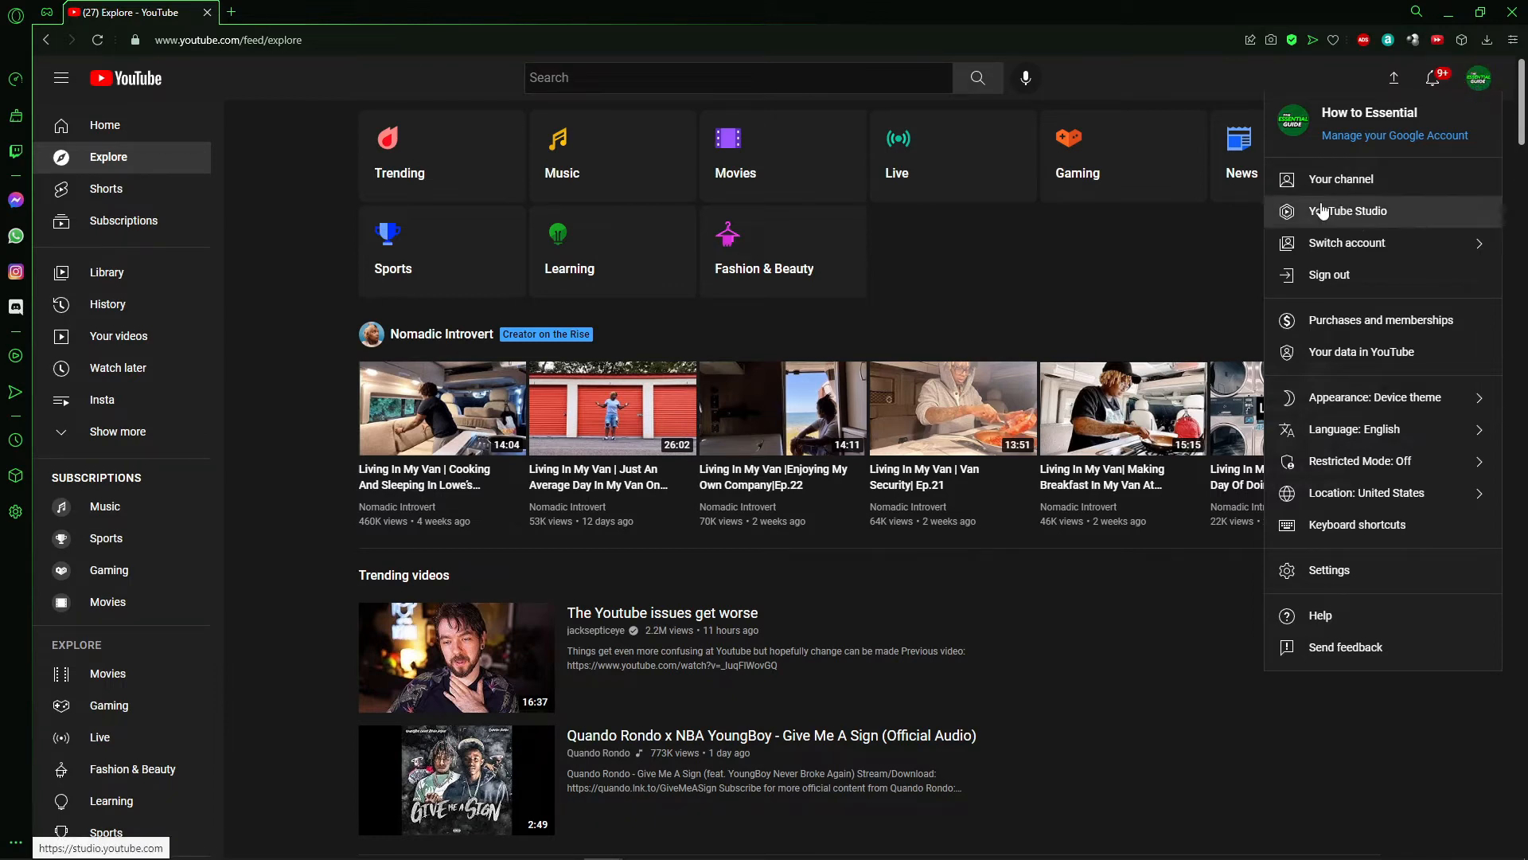
mouse_move(1343, 217)
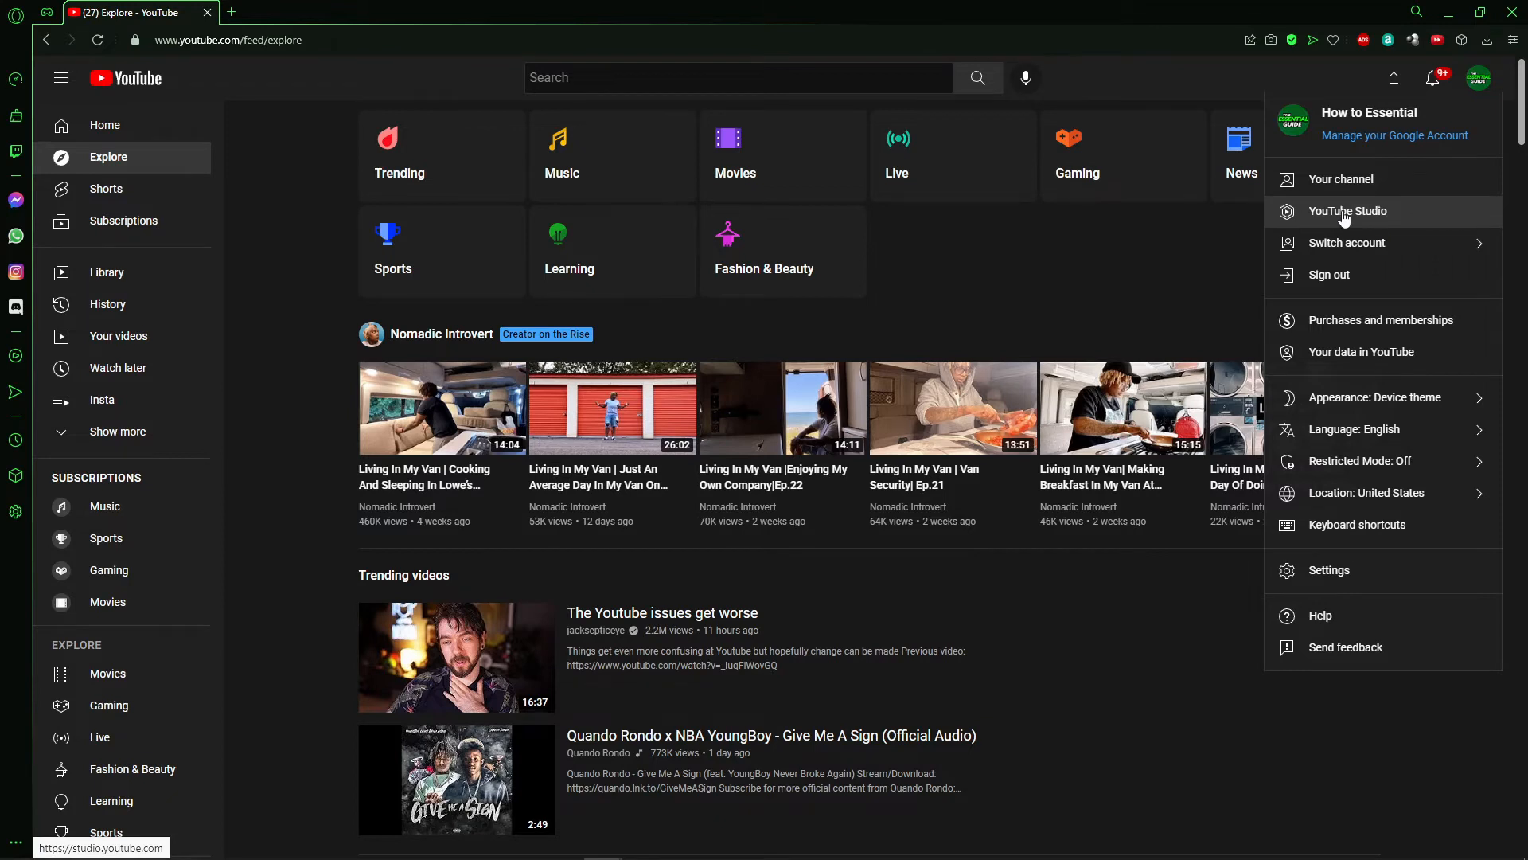
Step: Enter YouTube Studio to reach the channel dashboard with latest video performance
left_click(1346, 210)
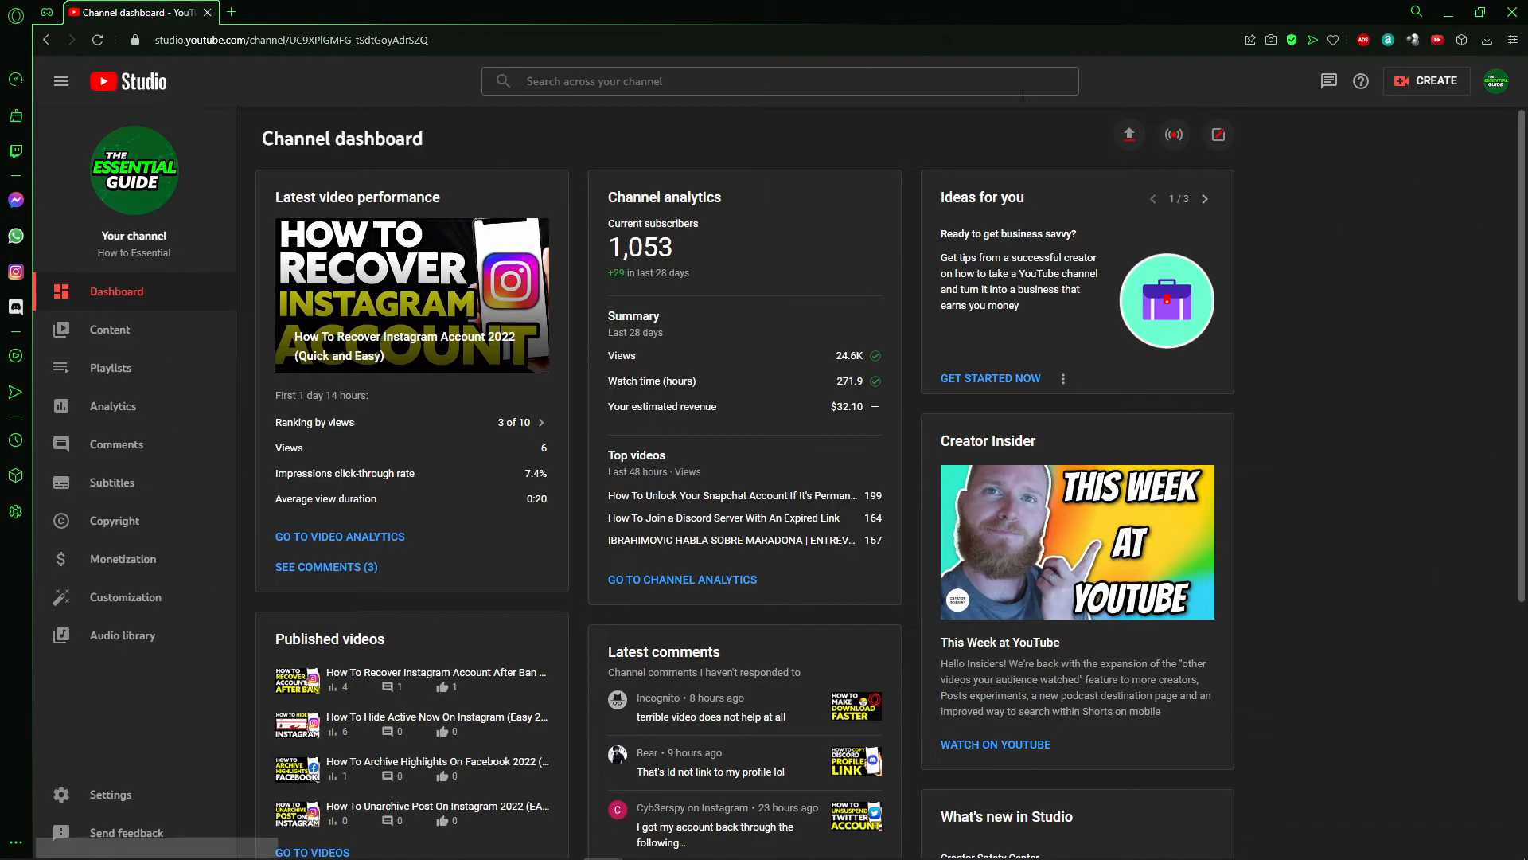
mouse_move(627, 127)
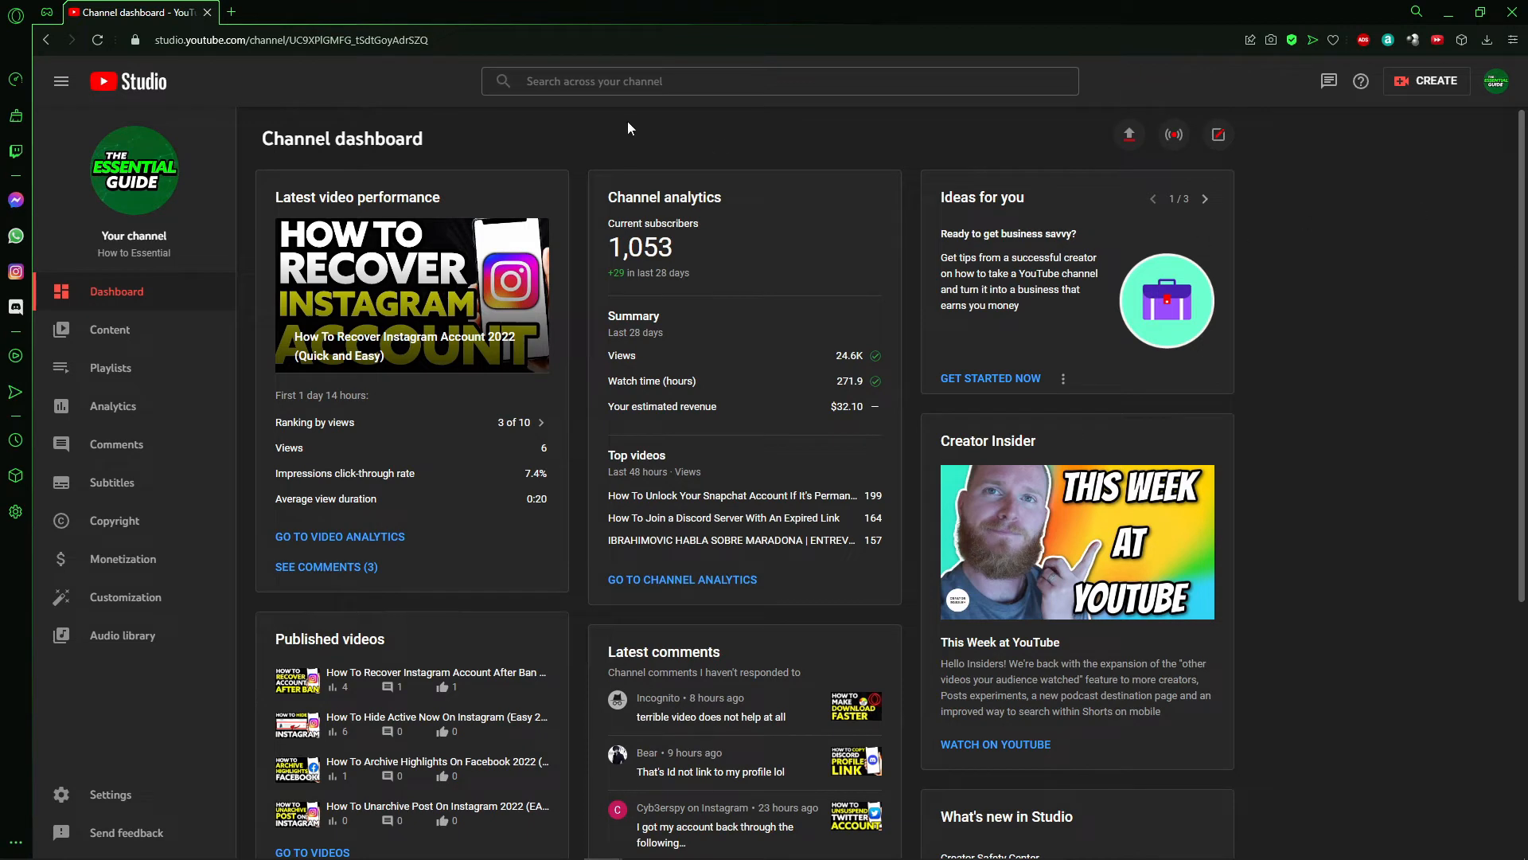
mouse_move(1396, 303)
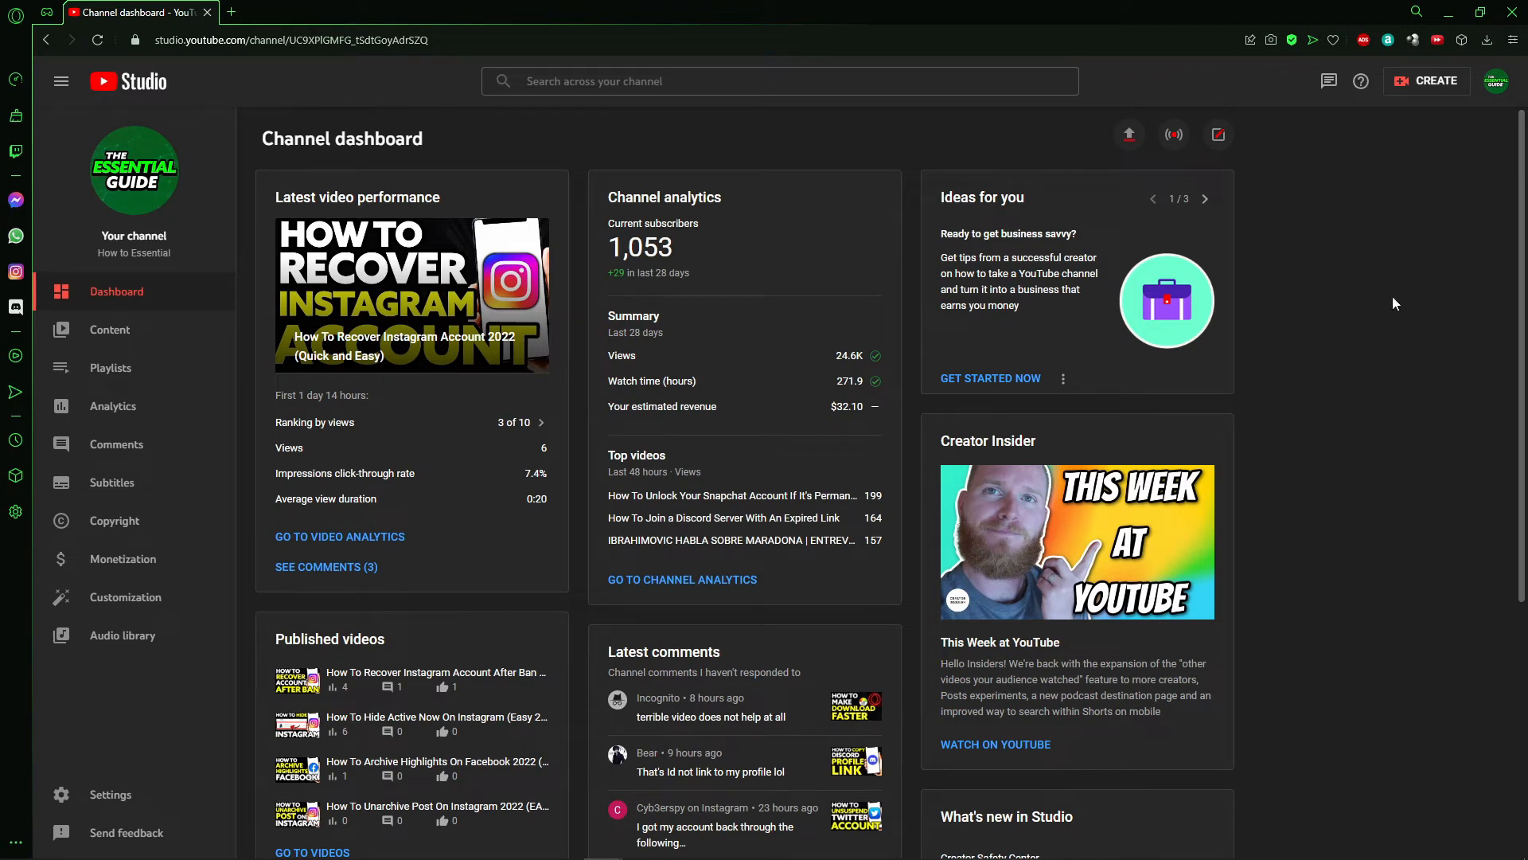
mouse_move(1402, 296)
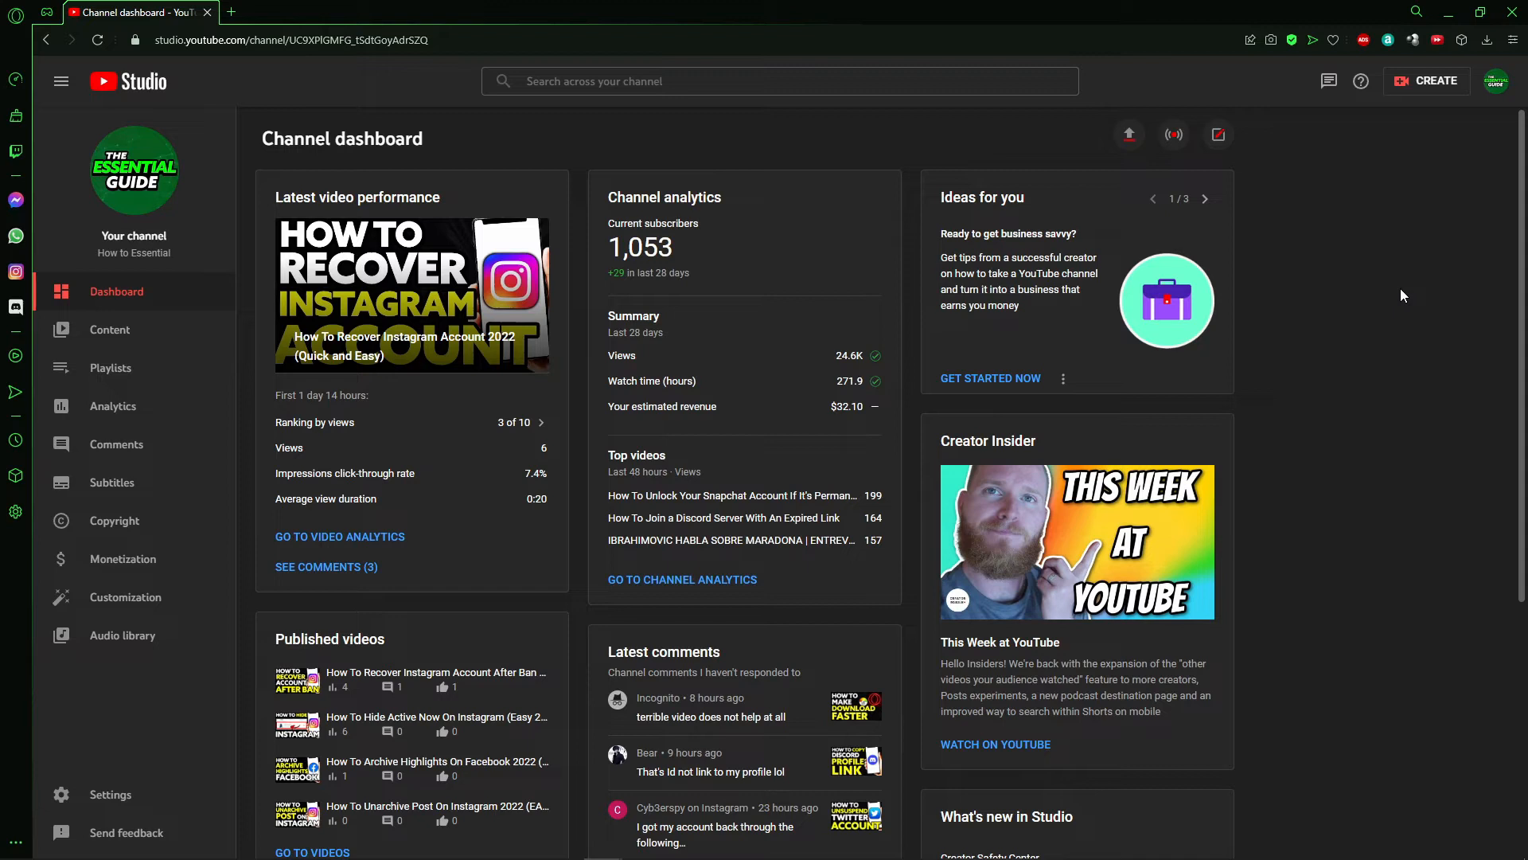
mouse_move(113, 406)
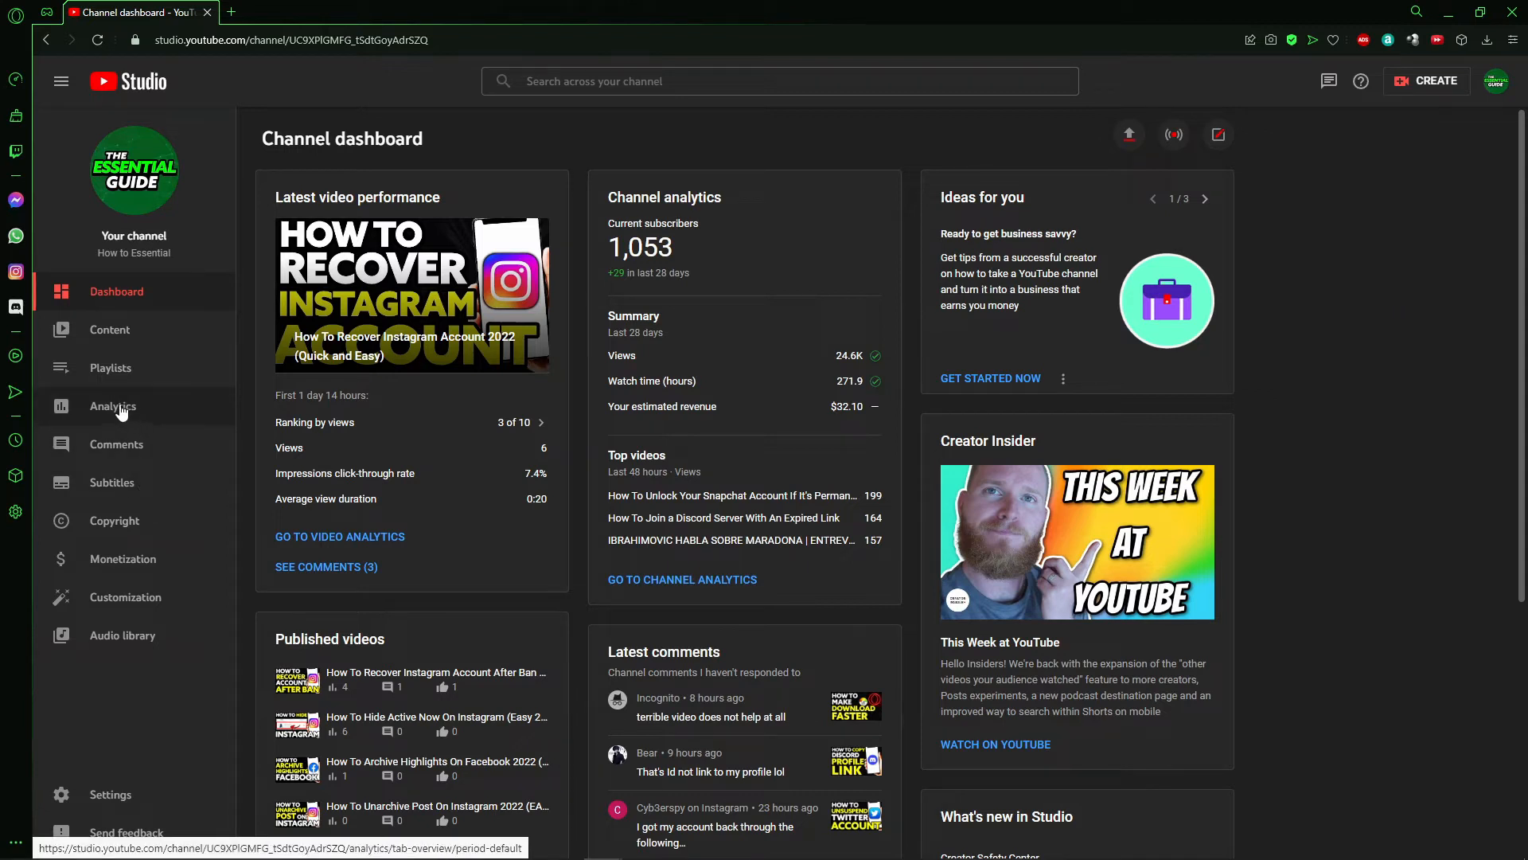
mouse_move(107, 409)
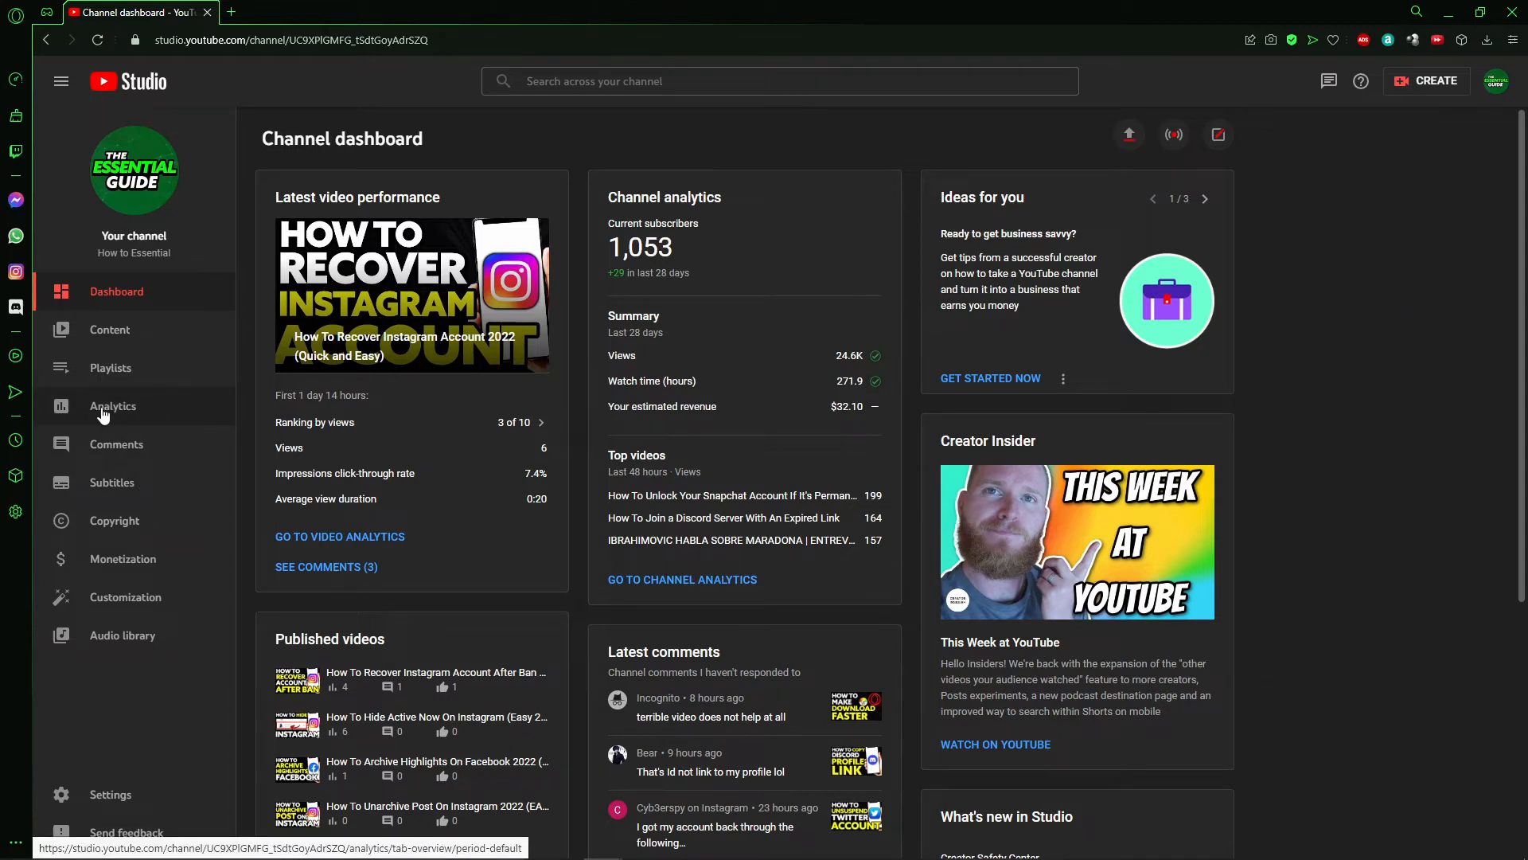
Step: Show channel Analytics on the Revenue view with RPM charted for the last 28 days
left_click(111, 406)
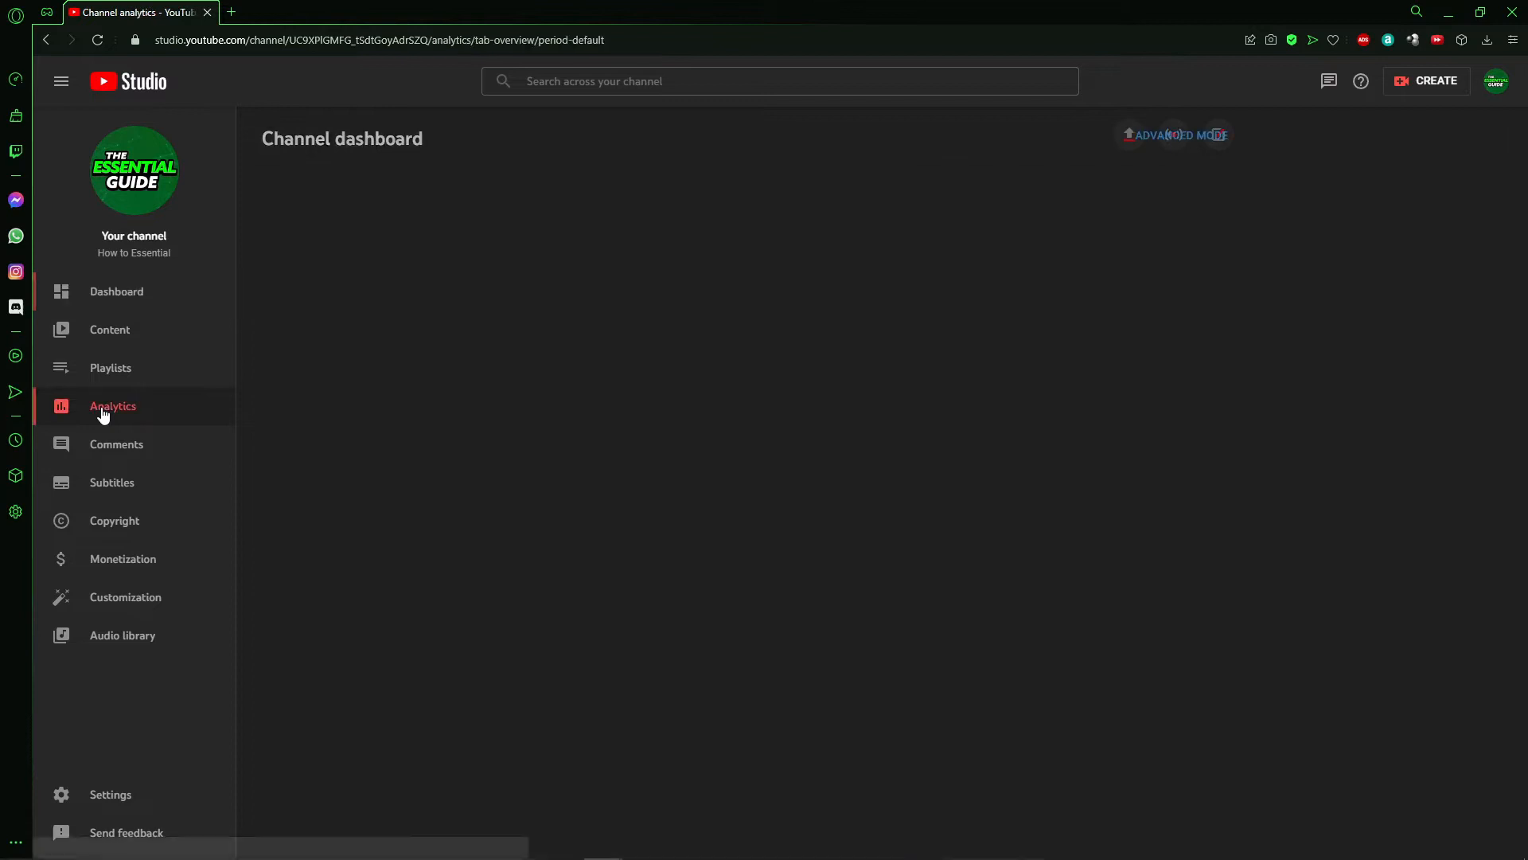
left_click(511, 188)
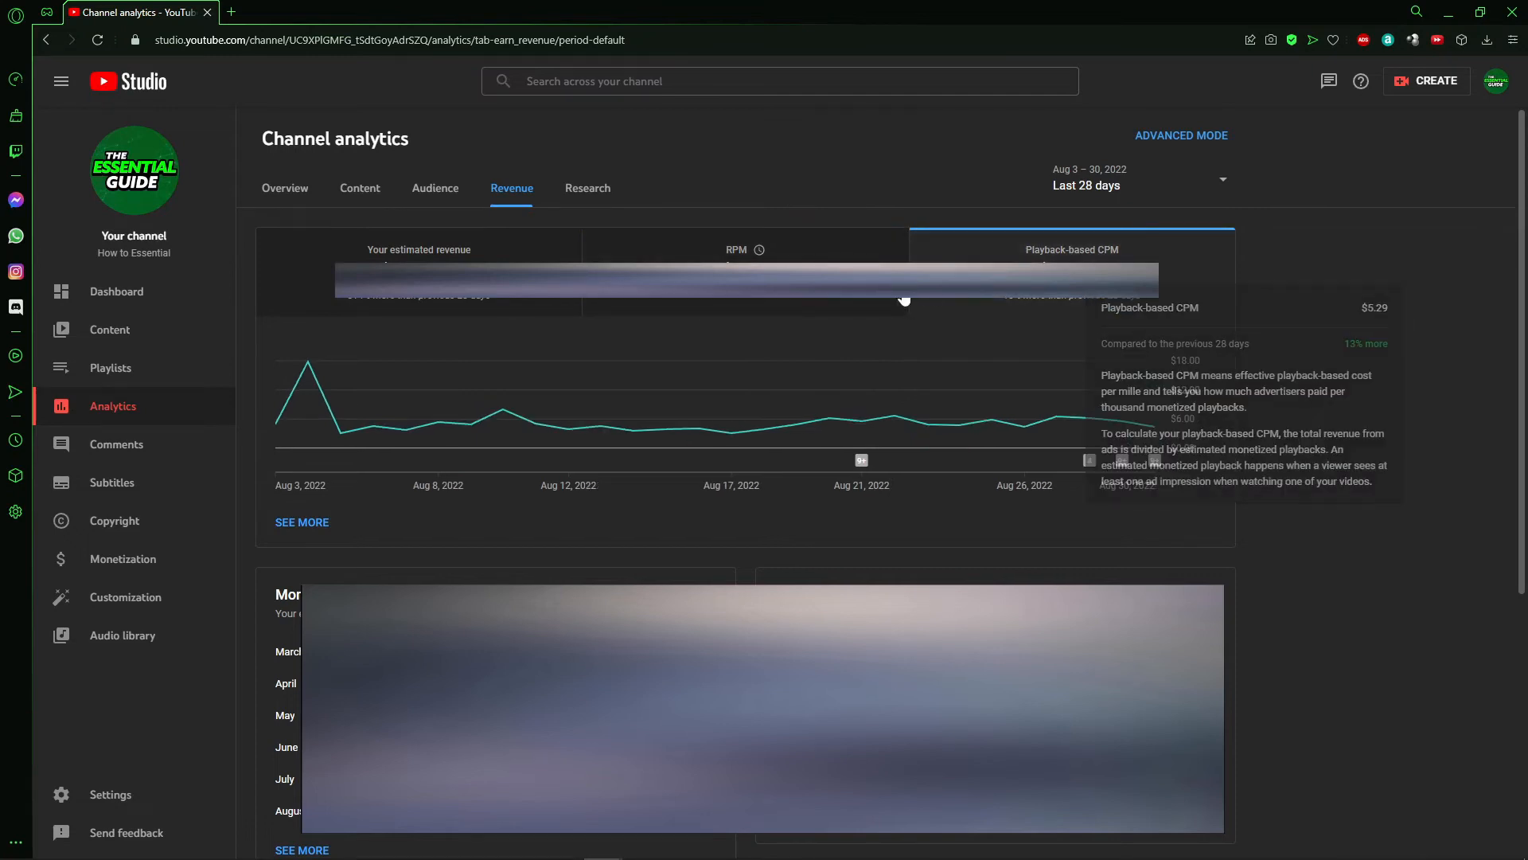
left_click(737, 250)
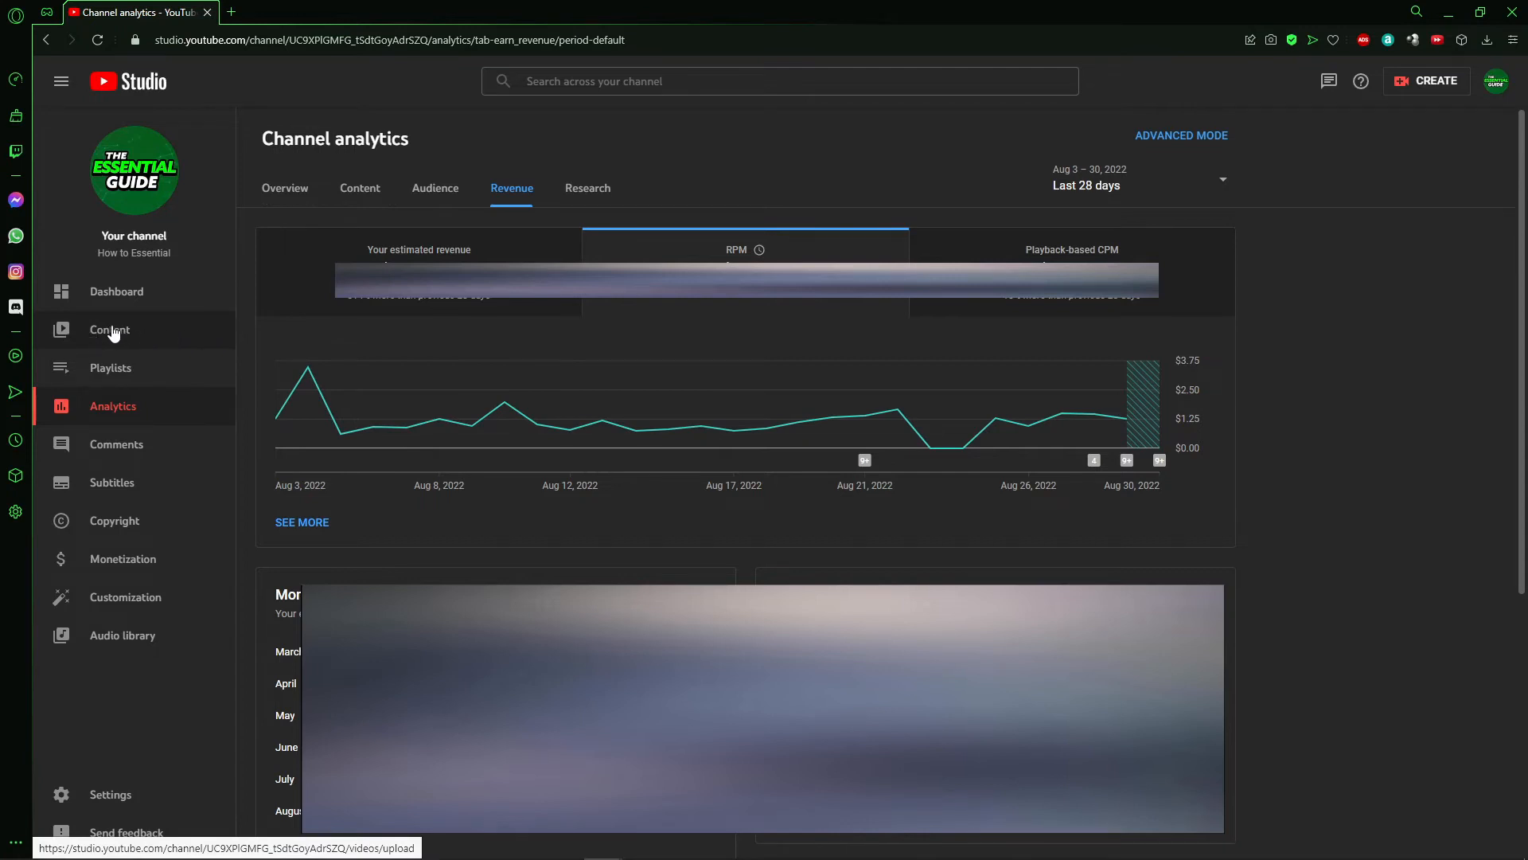
Step: From the Content list, view analytics for 'How To Use One Name On Facebook 2022 (EASY!)'
left_click(108, 330)
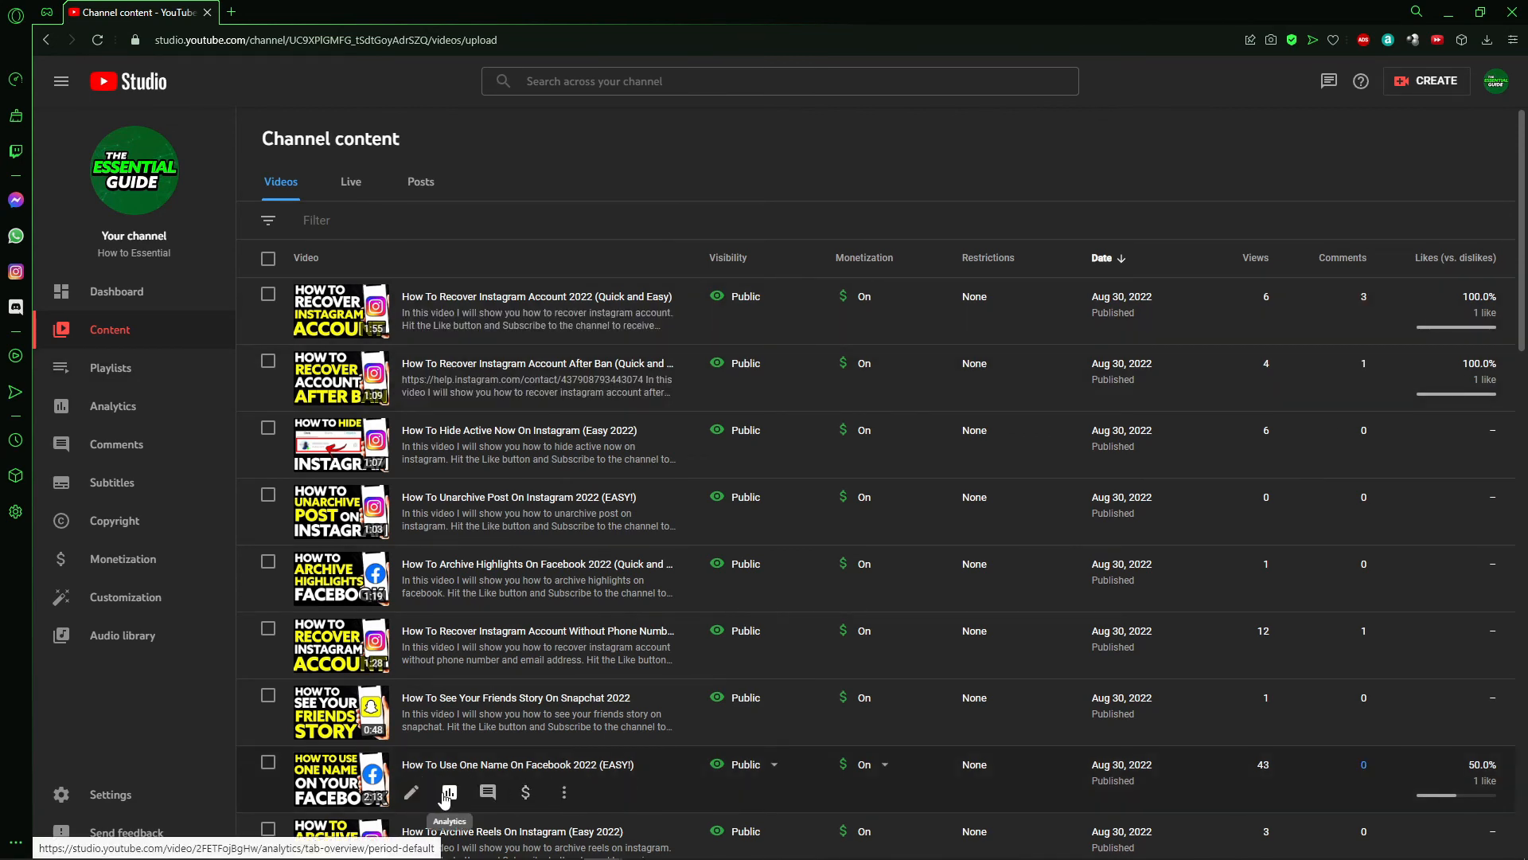
mouse_move(449, 794)
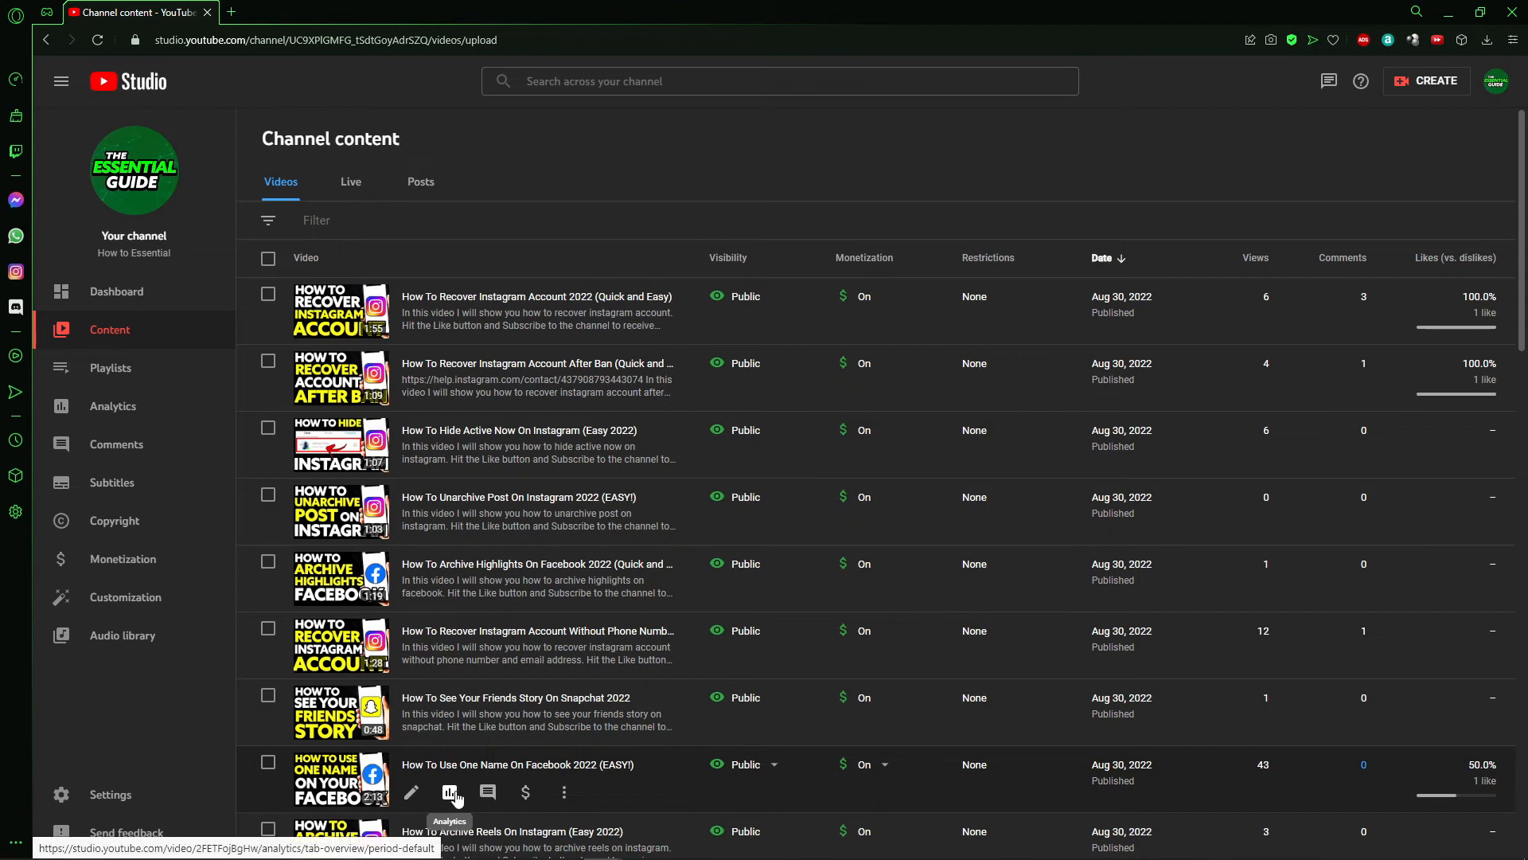
left_click(450, 791)
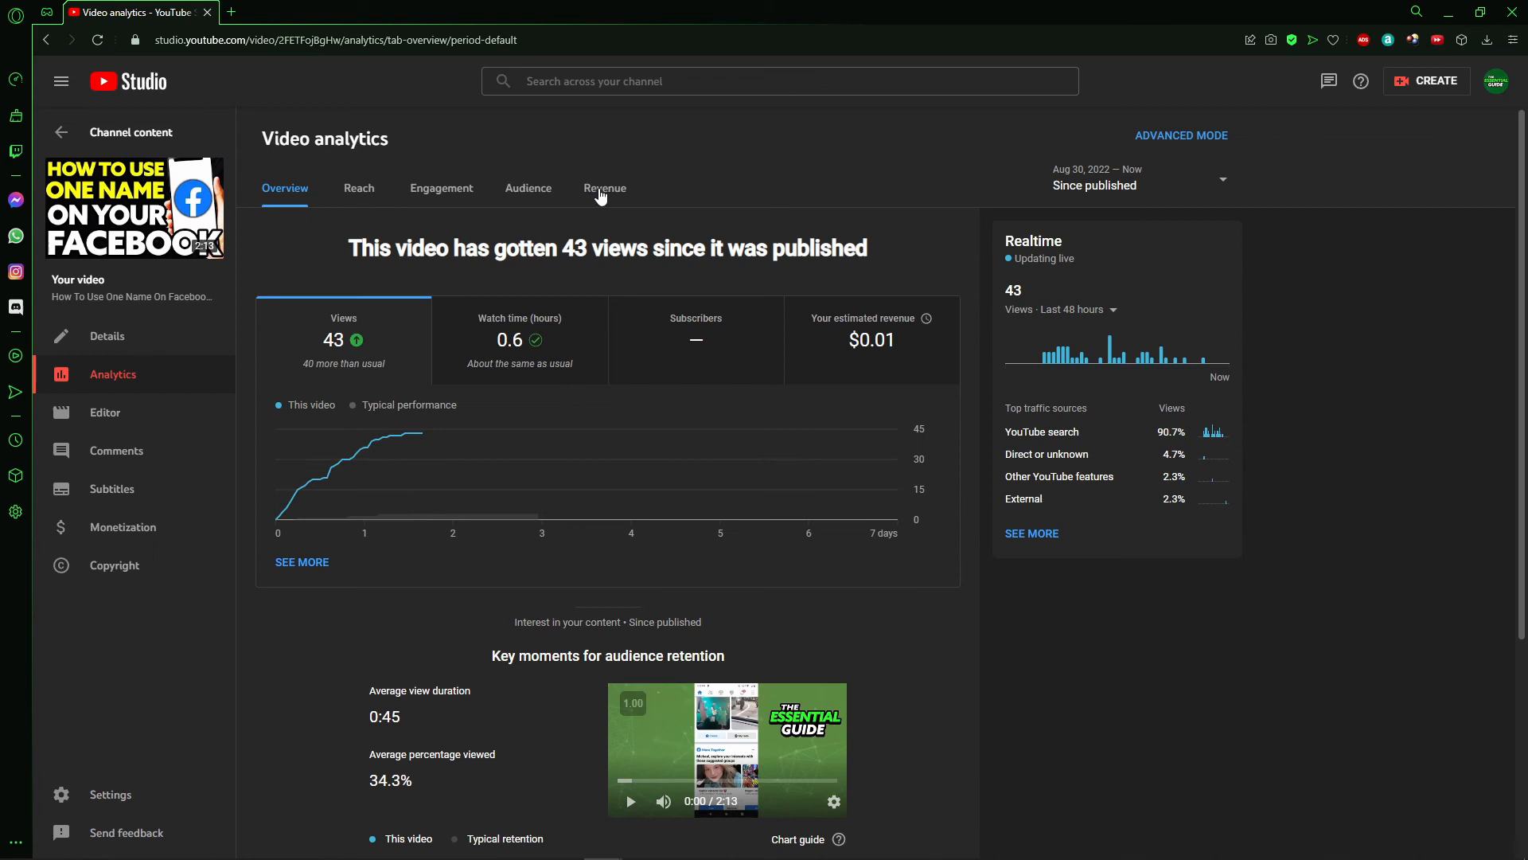
mouse_move(599, 192)
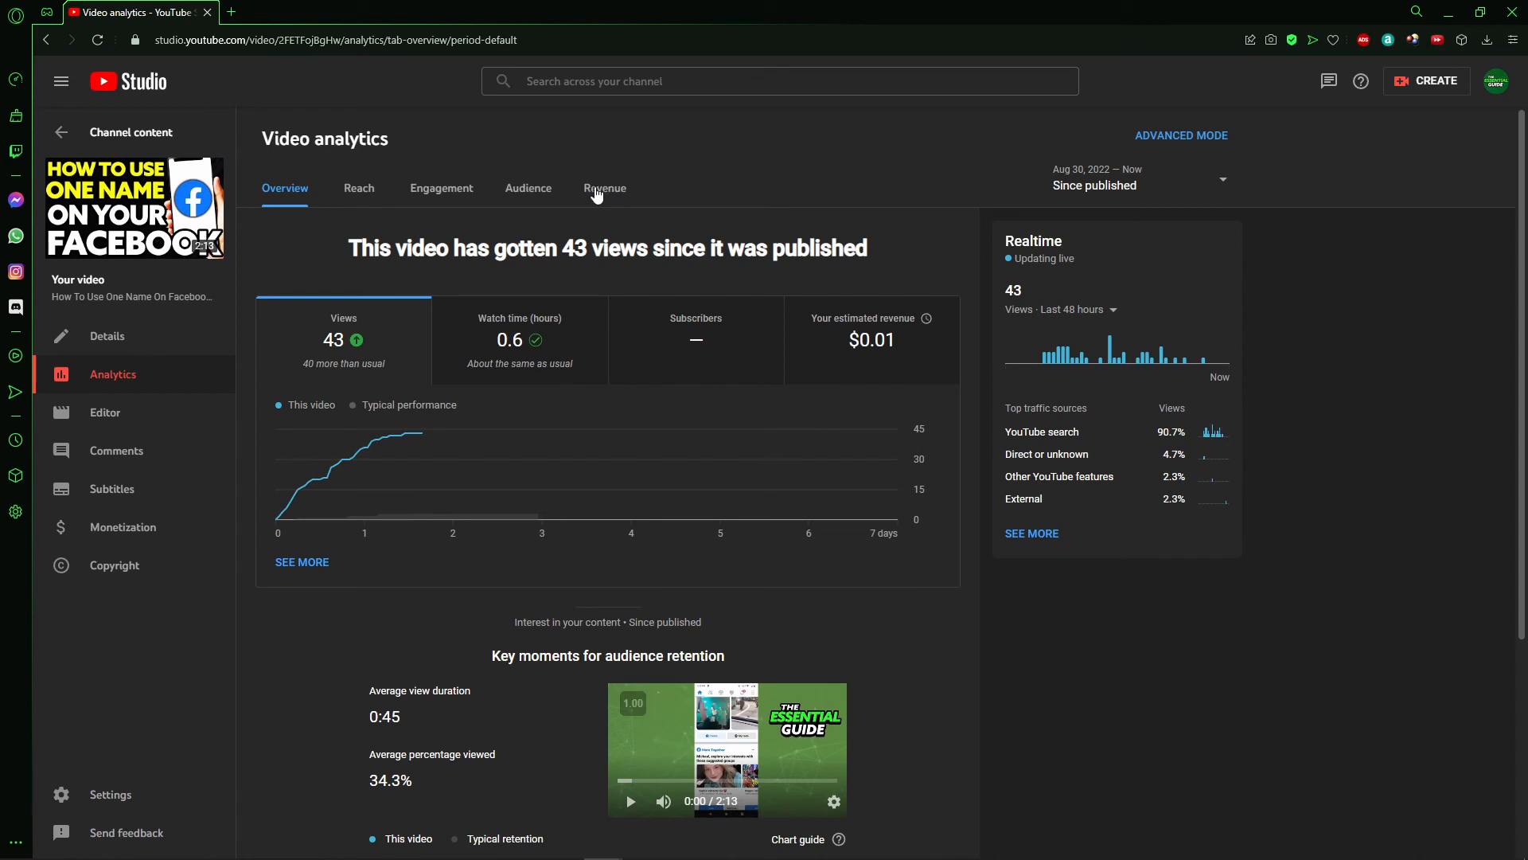
Step: Show the video's Revenue analytics, charting RPM and then playback-based CPM at $0.83
left_click(605, 188)
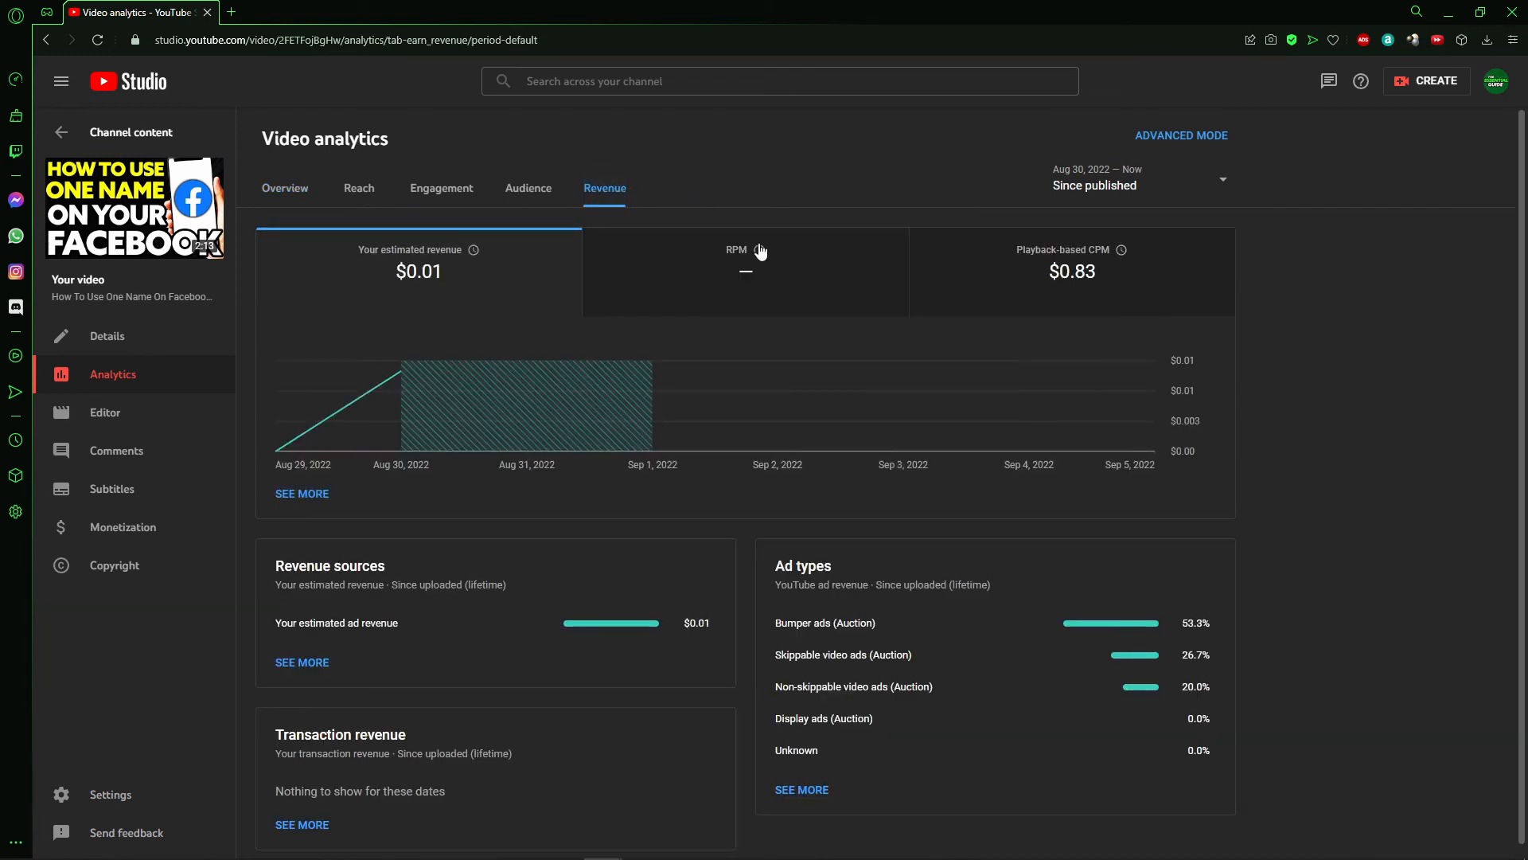
left_click(745, 270)
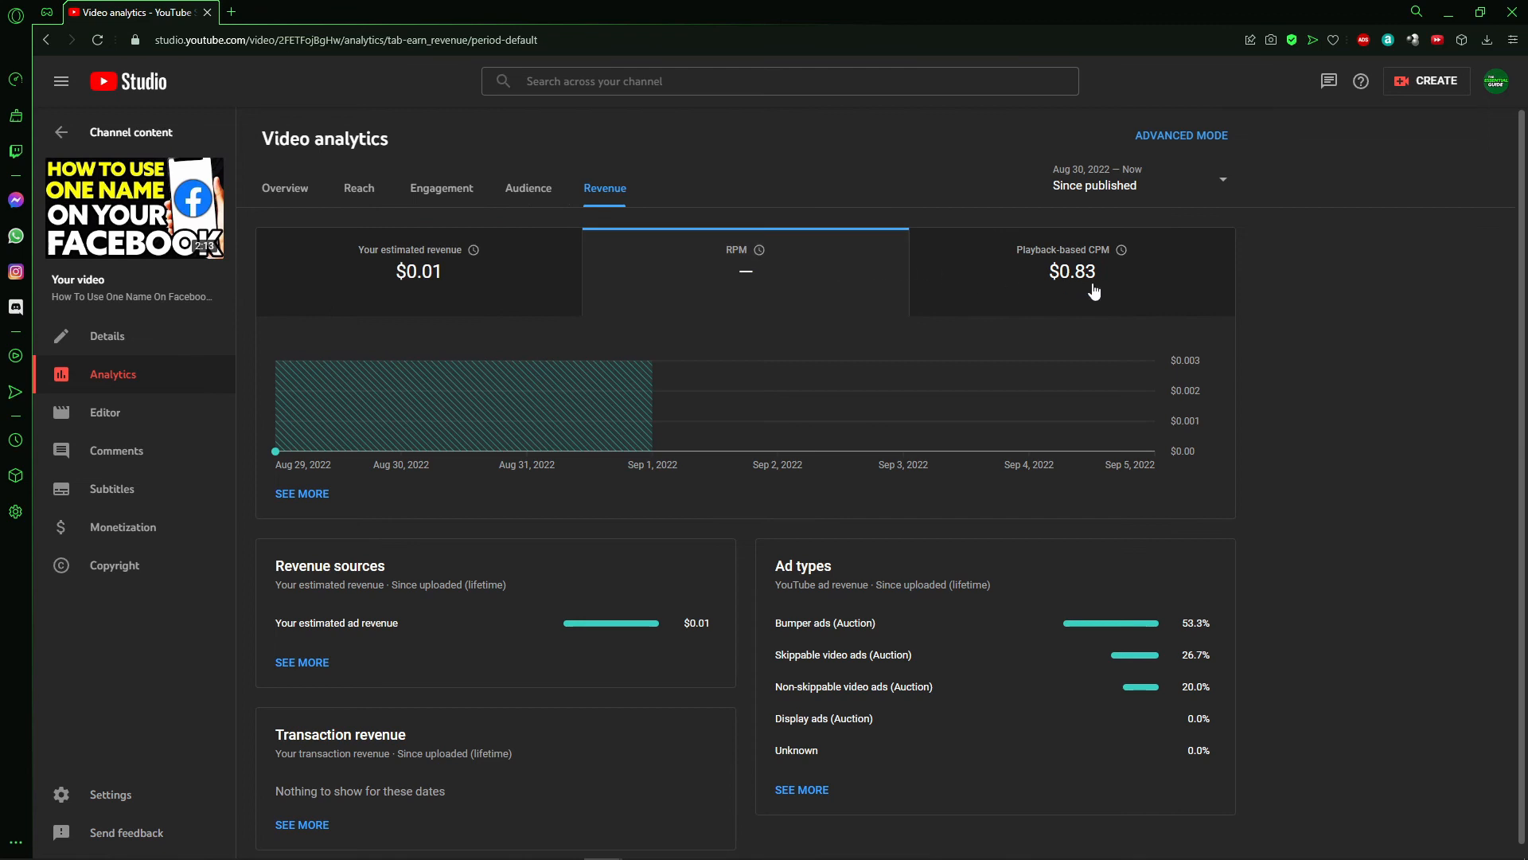
left_click(1070, 271)
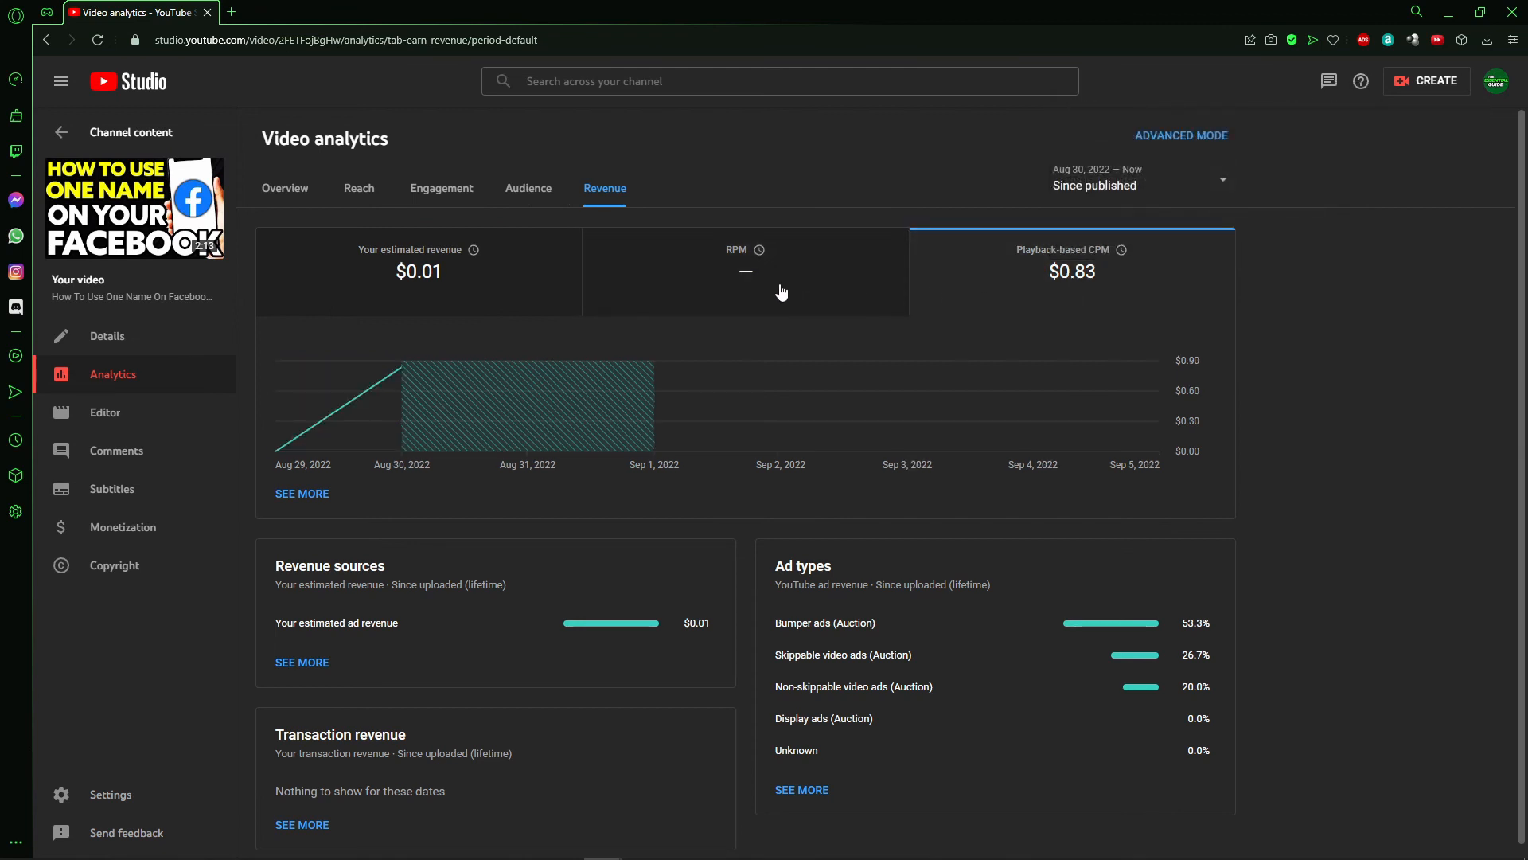